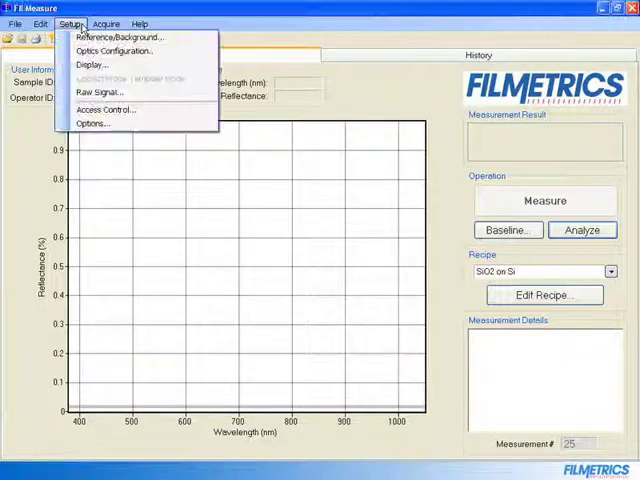
# Configure optics for reflectance on the Standard Stage and confirm
pyautogui.click(114, 50)
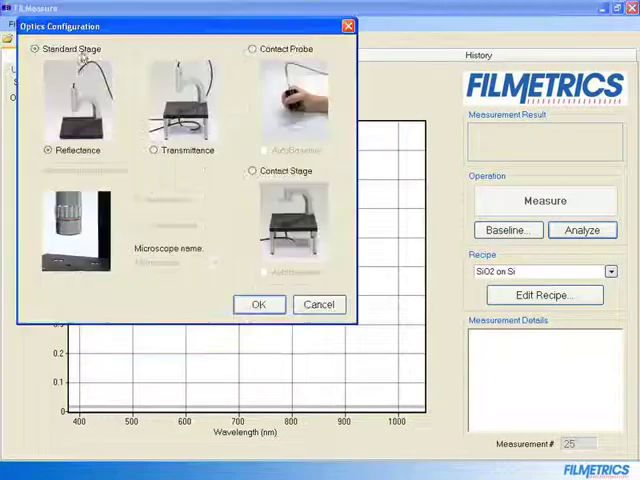
pyautogui.click(48, 150)
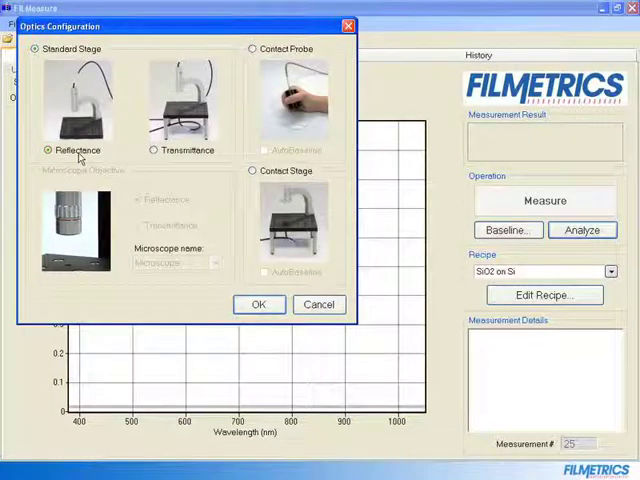
pyautogui.moveTo(258, 304)
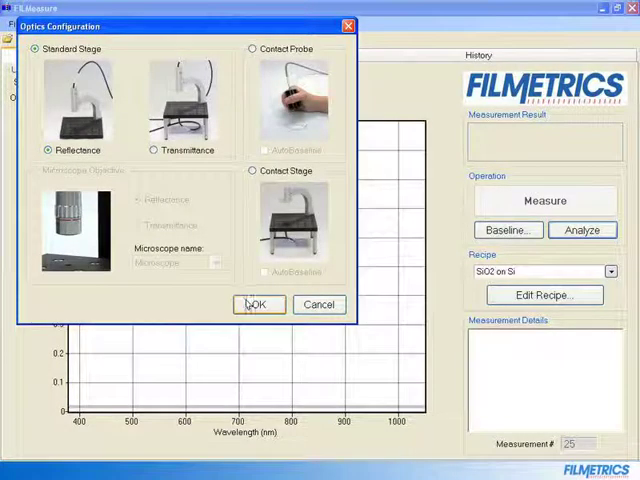
pyautogui.click(258, 304)
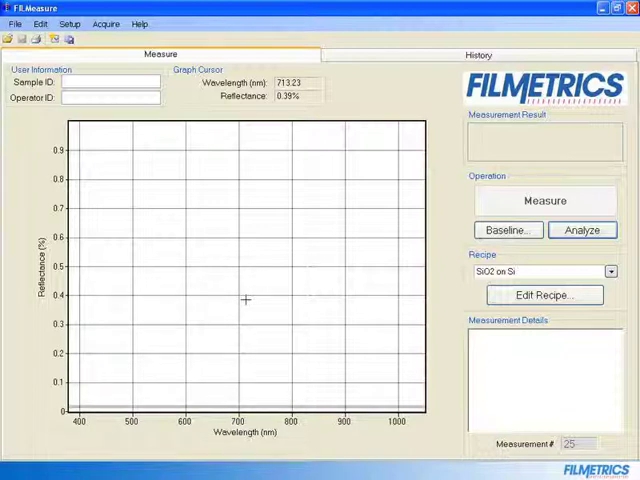
pyautogui.moveTo(336, 288)
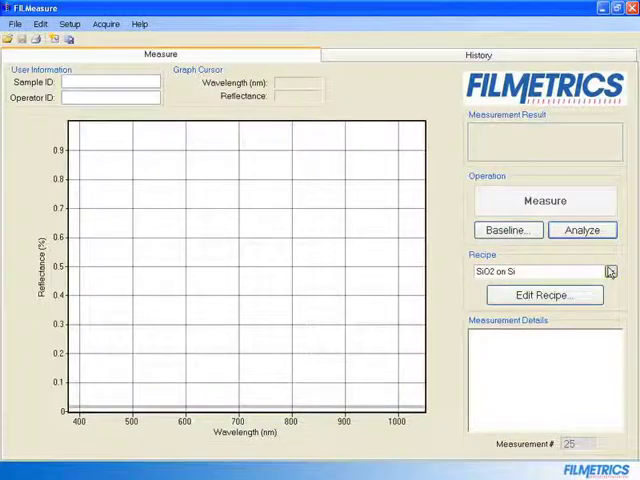
# Select the 'SiO2 on Si' recipe from Recipe Selection and confirm
pyautogui.click(610, 272)
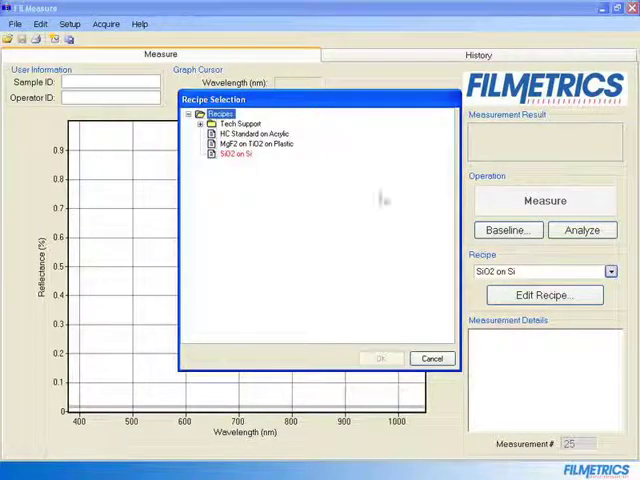
pyautogui.click(234, 156)
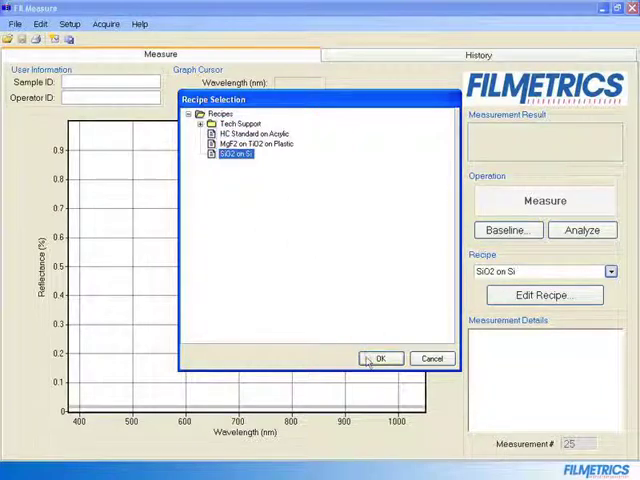
pyautogui.click(378, 358)
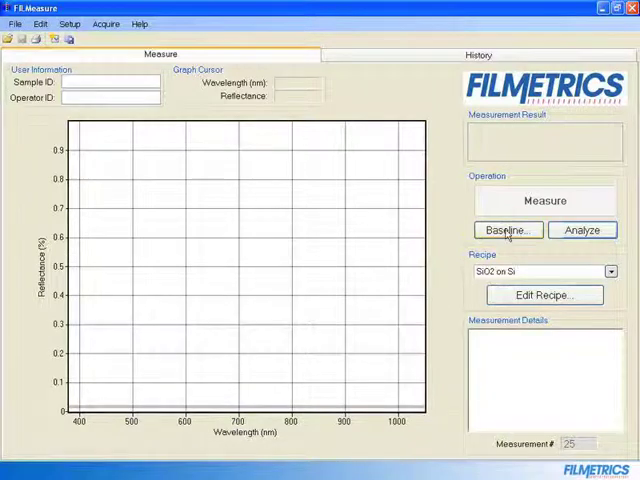
# Begin the Baseline Procedure and acquire the sample reflectance in step 1
pyautogui.click(508, 230)
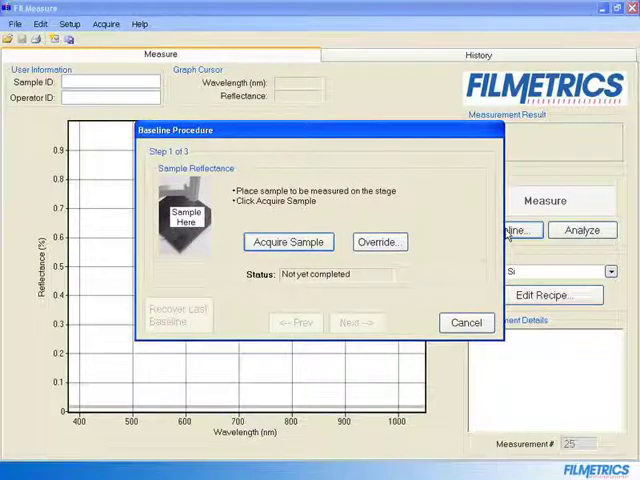
pyautogui.moveTo(480, 238)
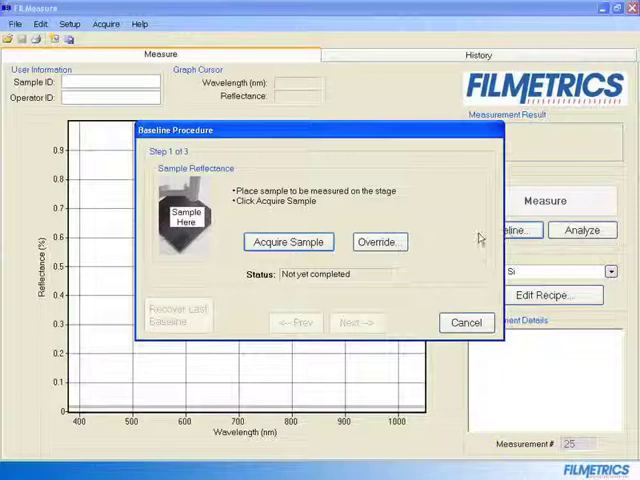
pyautogui.click(288, 242)
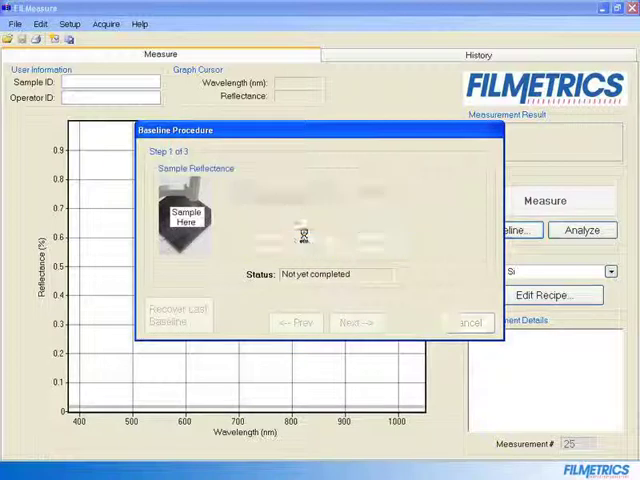
pyautogui.click(356, 322)
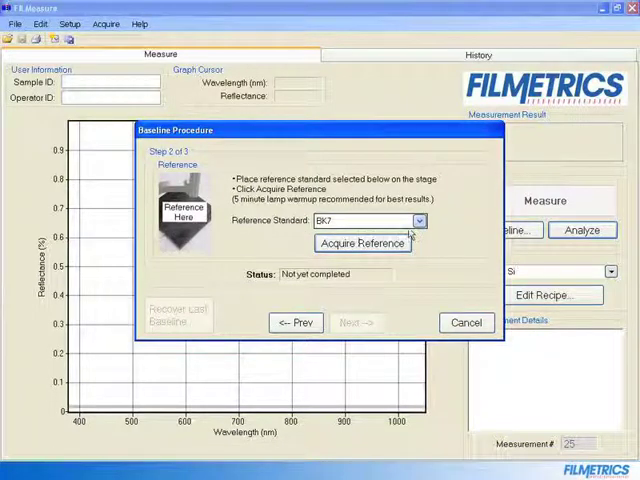
# Choose Si as the reference standard and acquire the reference spectrum
pyautogui.click(418, 220)
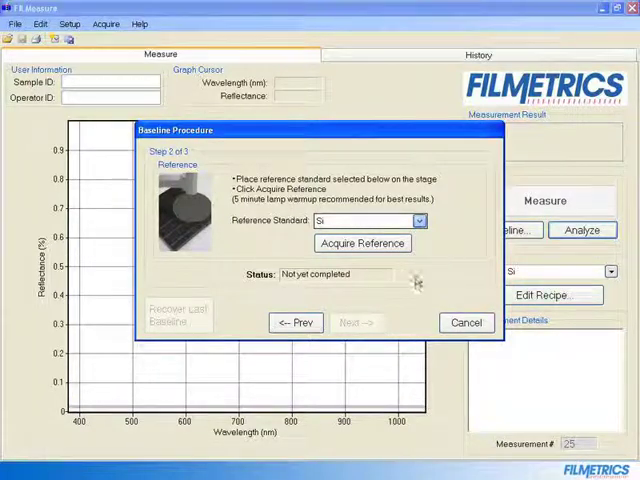
pyautogui.click(362, 244)
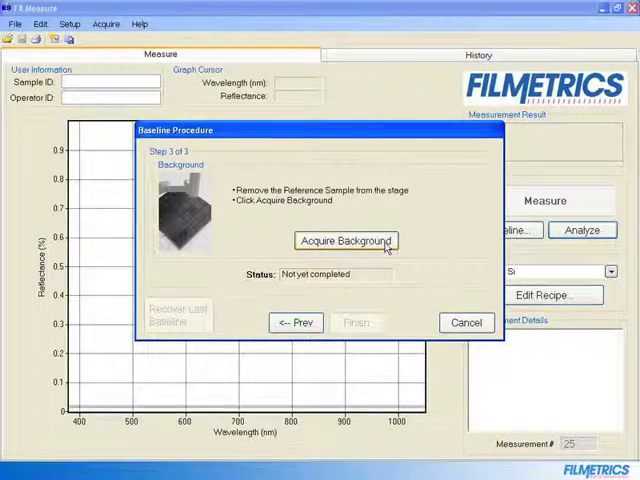
# Acquire the background spectrum and finish the baseline procedure
pyautogui.click(344, 240)
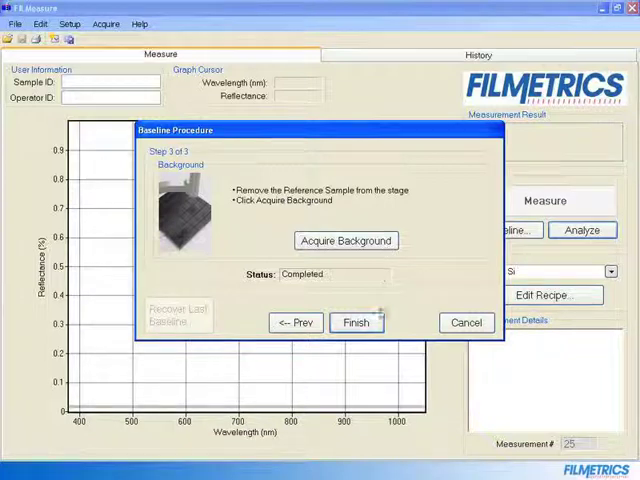
pyautogui.click(356, 322)
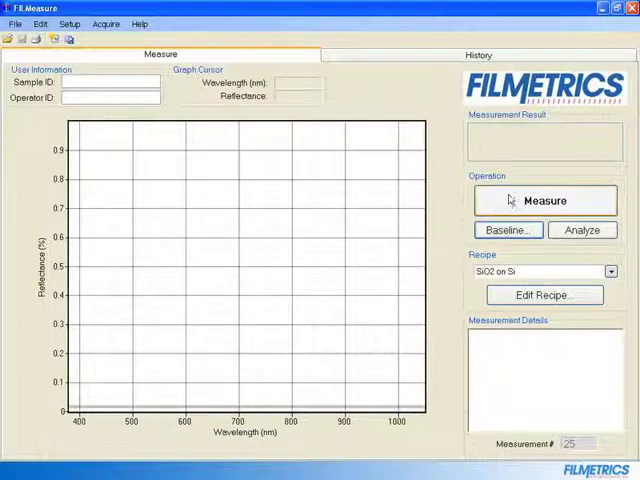
# Run Measure to obtain the fitted reflectance spectrum and 7059 Å SiO2 thickness
pyautogui.click(544, 200)
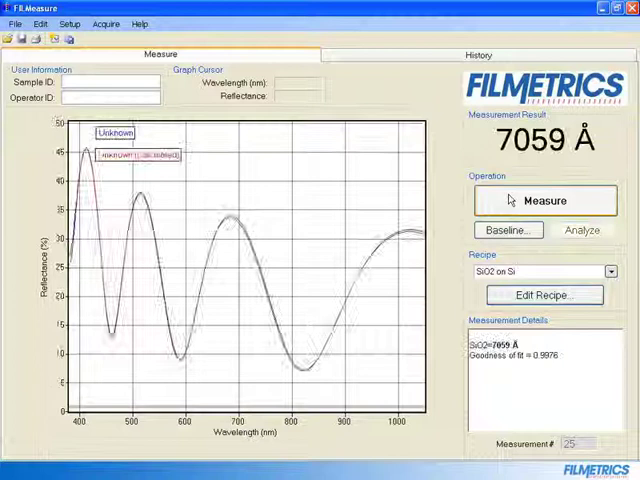
pyautogui.click(544, 200)
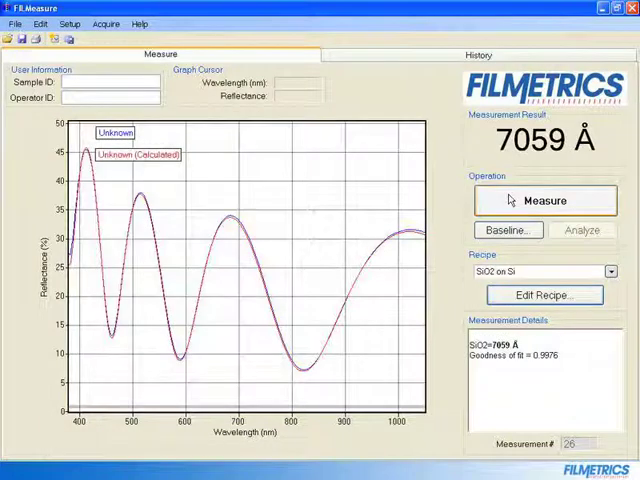